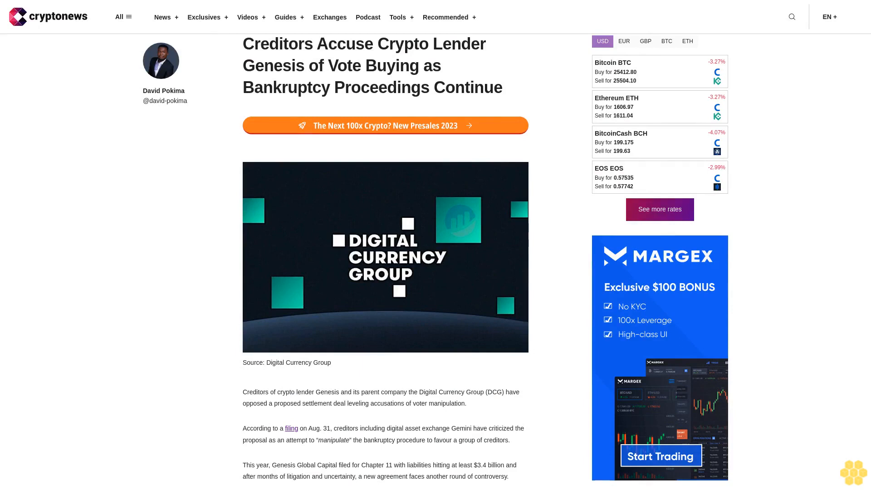
scroll(down, 3)
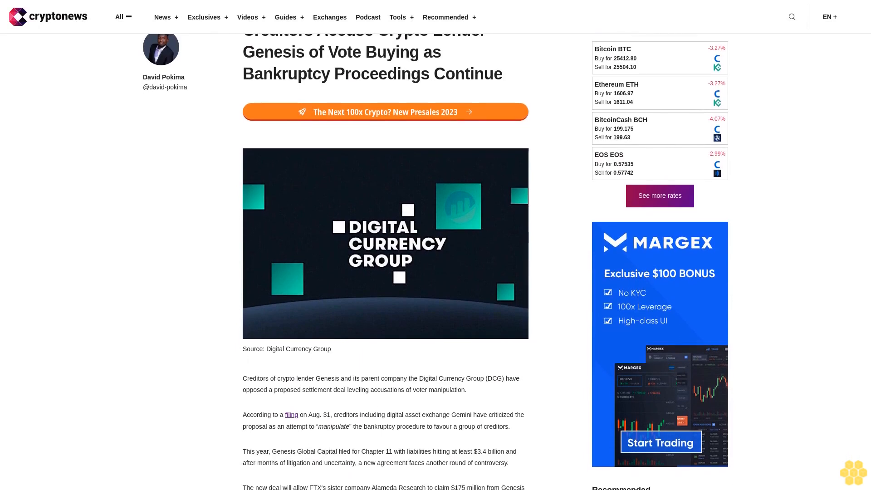
scroll(down, 3)
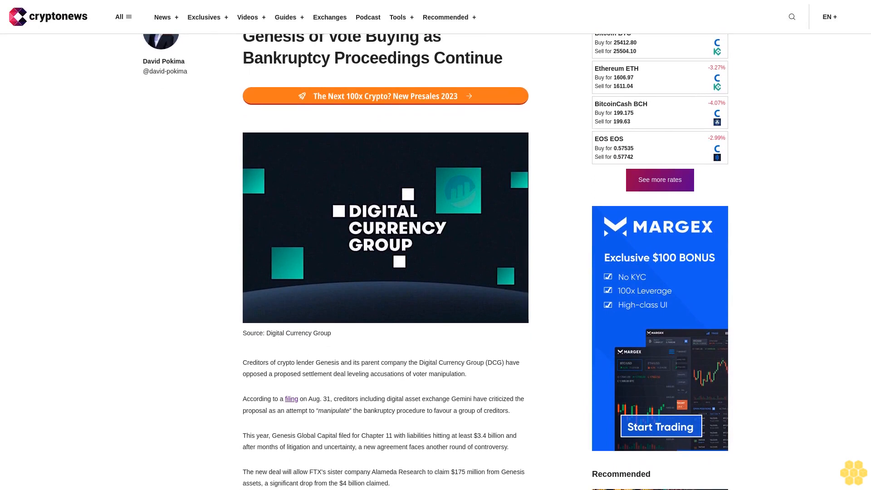
scroll(down, 3)
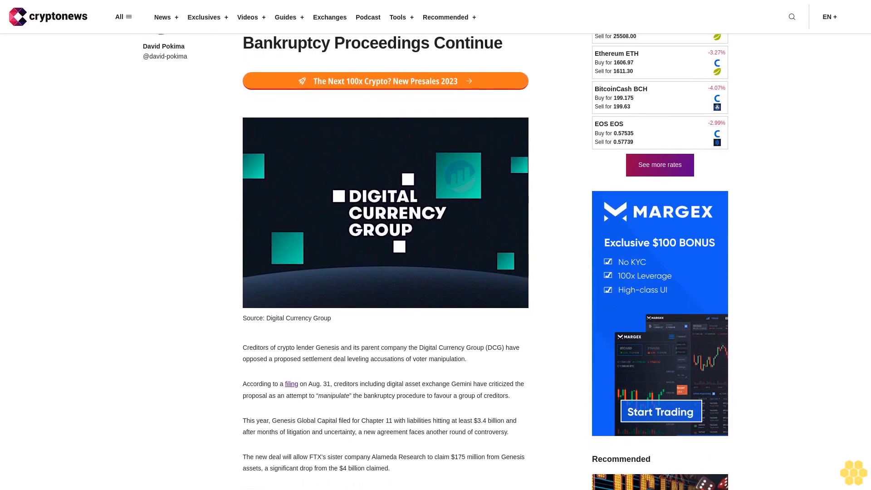
scroll(down, 3)
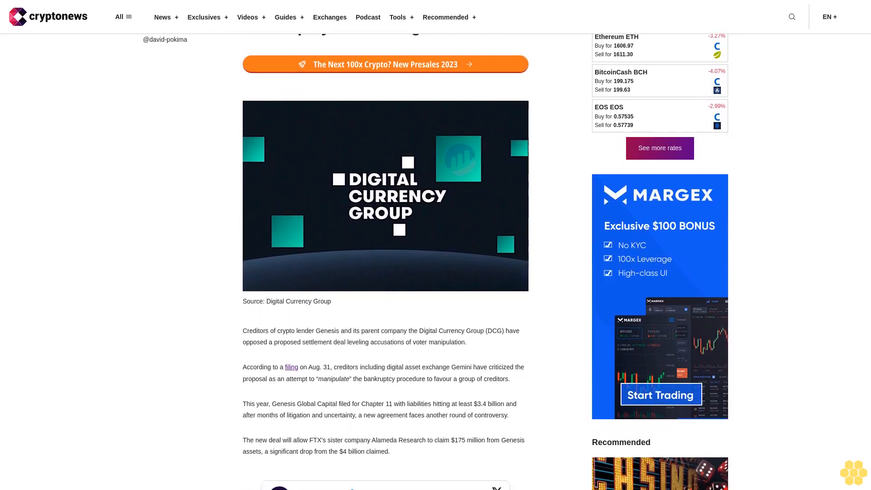
scroll(down, 3)
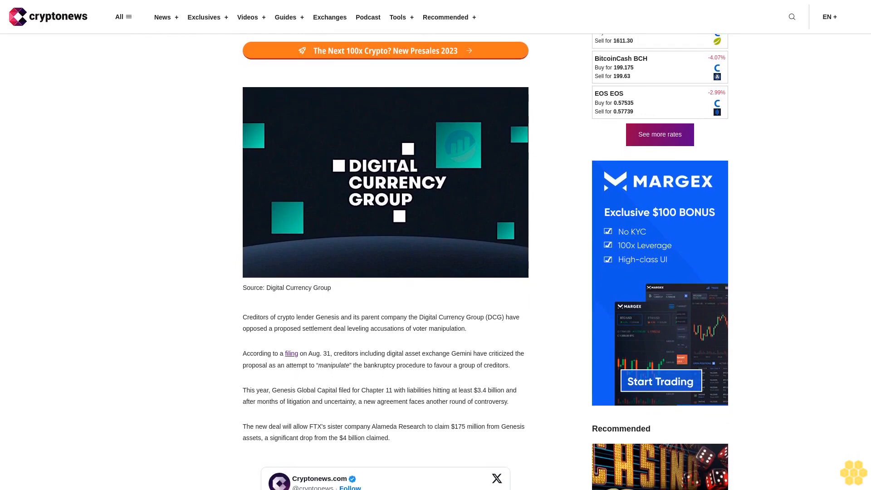
scroll(down, 3)
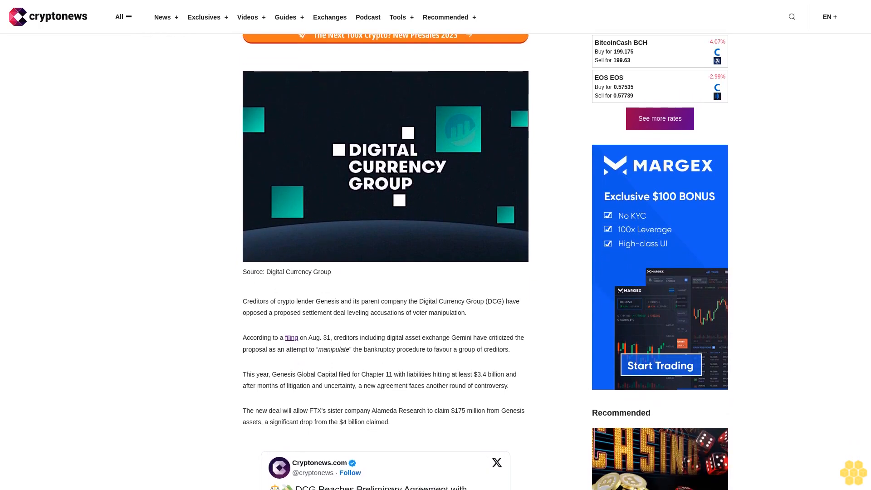
scroll(down, 3)
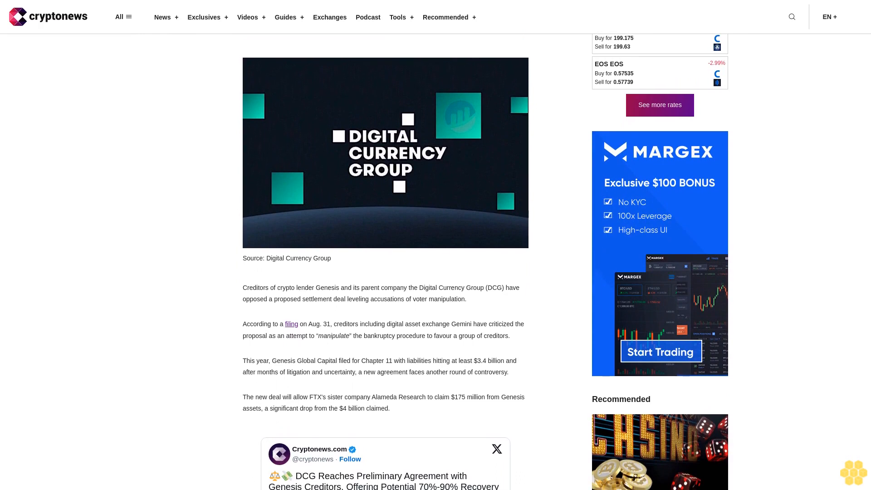
scroll(down, 3)
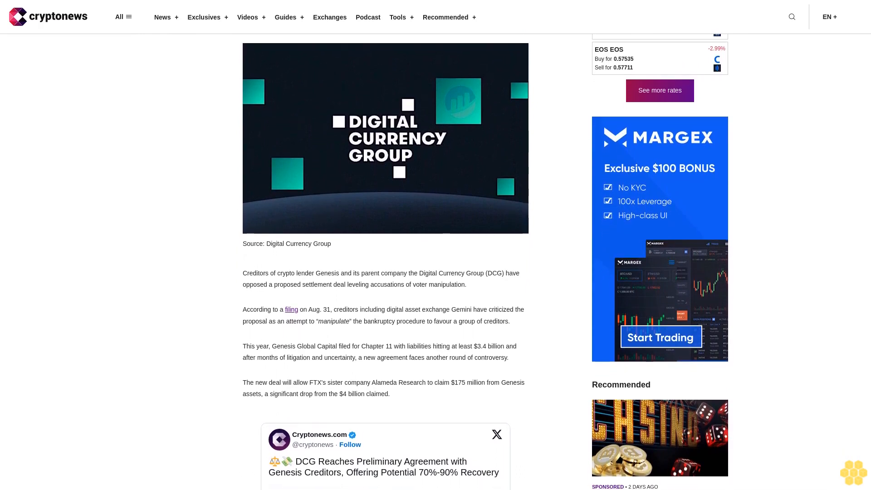
scroll(down, 3)
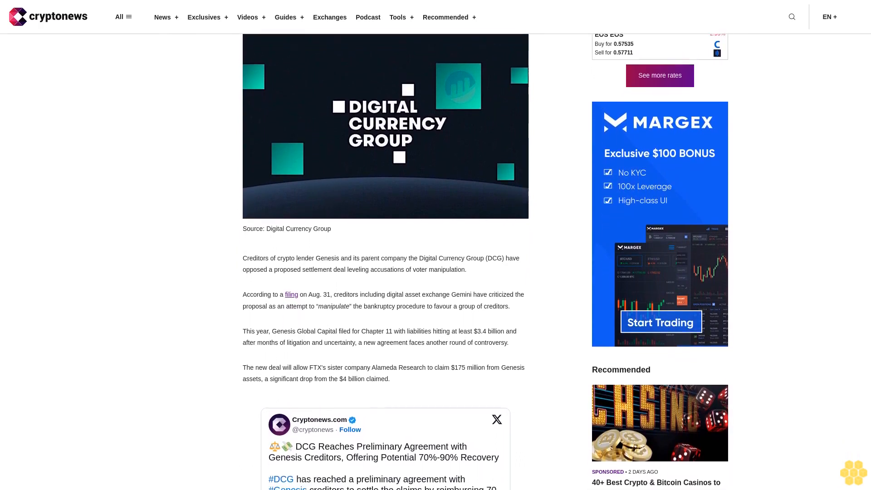
scroll(down, 3)
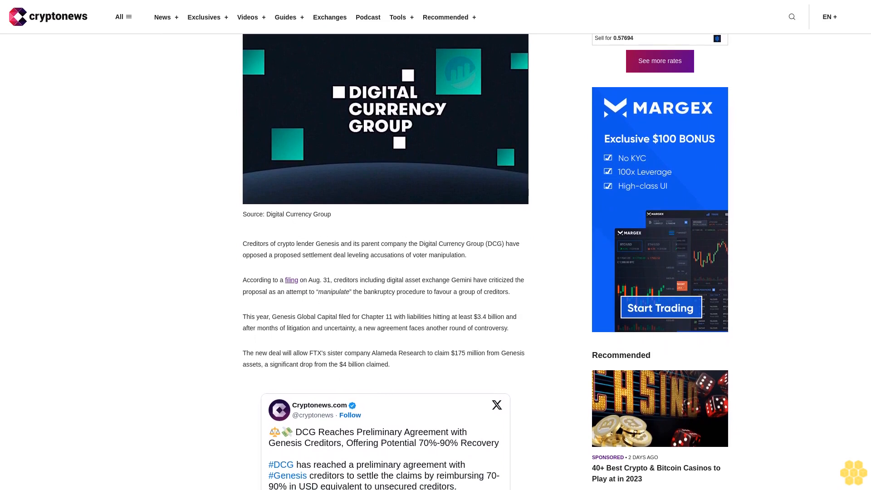
scroll(down, 3)
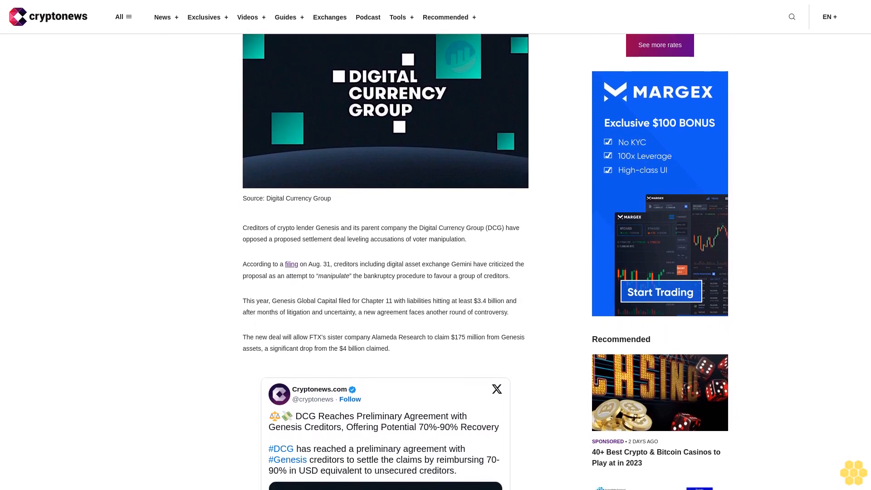
scroll(down, 3)
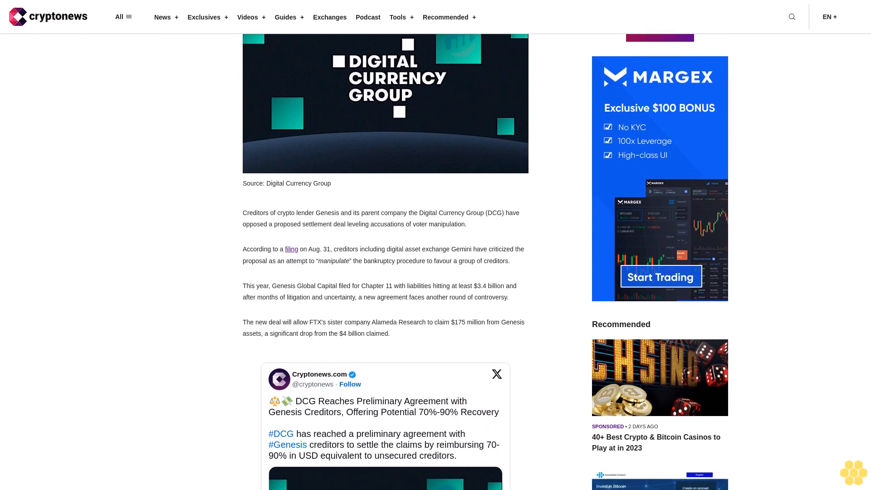
scroll(down, 3)
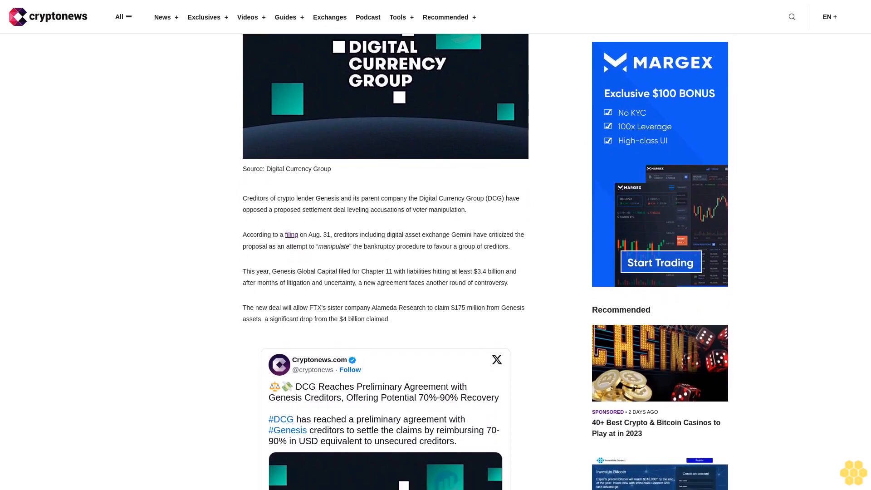
scroll(down, 3)
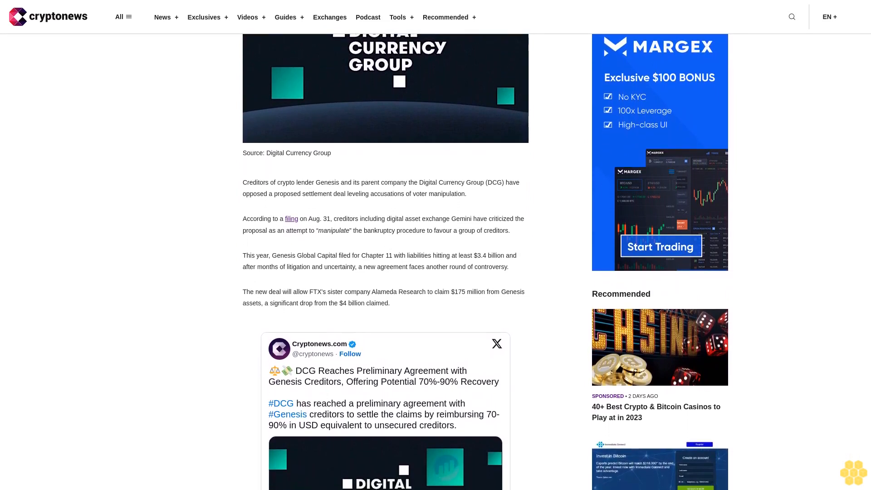
scroll(down, 3)
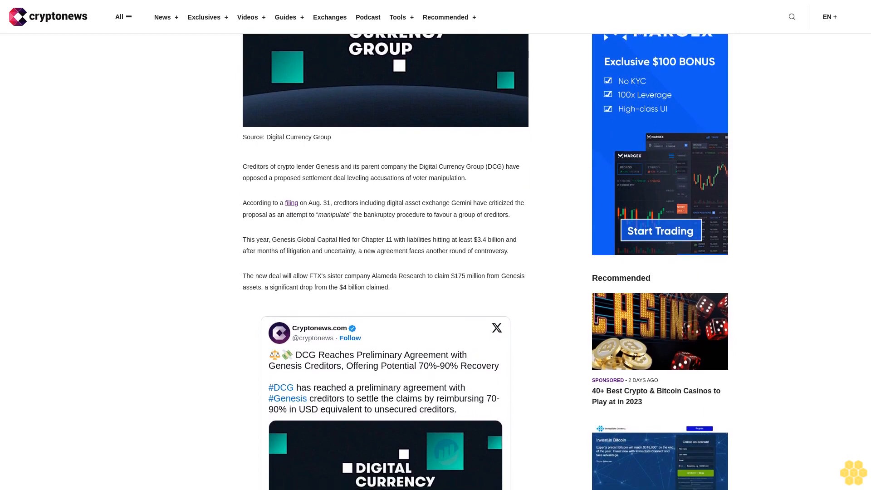
scroll(down, 3)
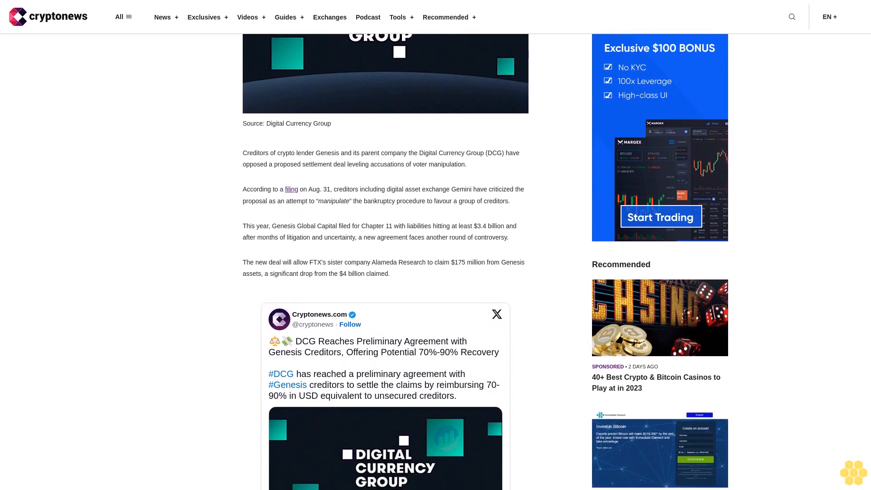
scroll(down, 3)
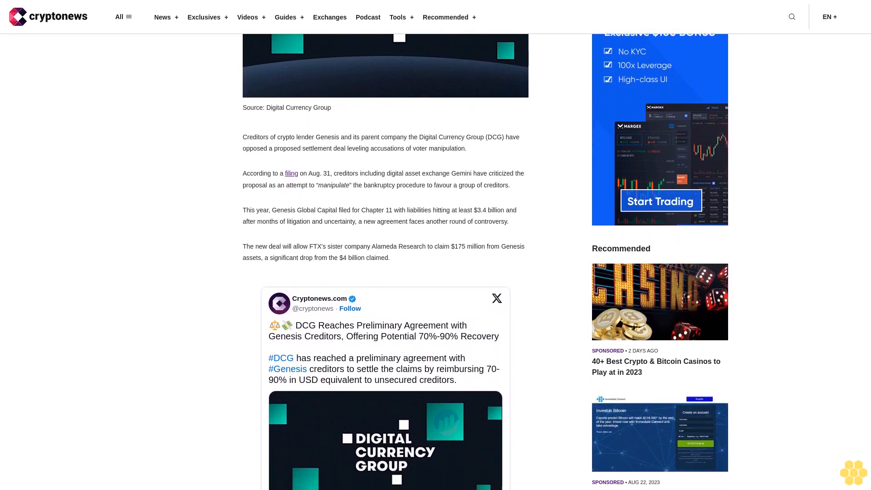
scroll(down, 3)
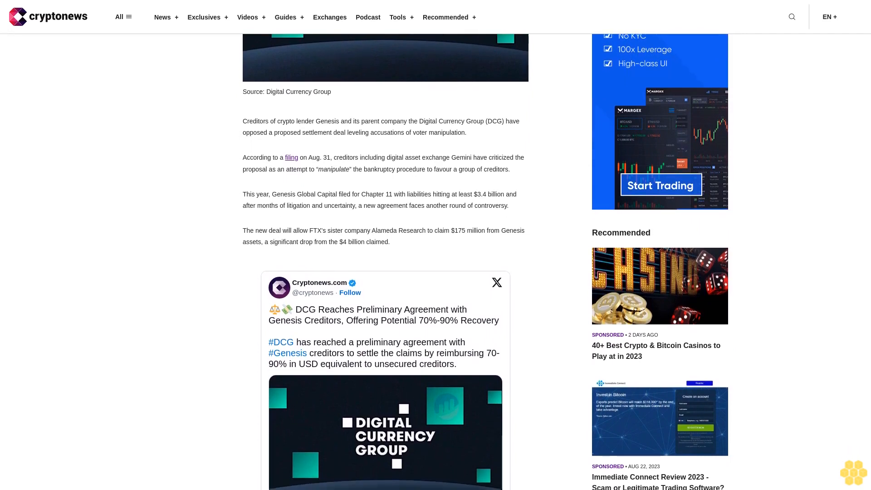
scroll(down, 3)
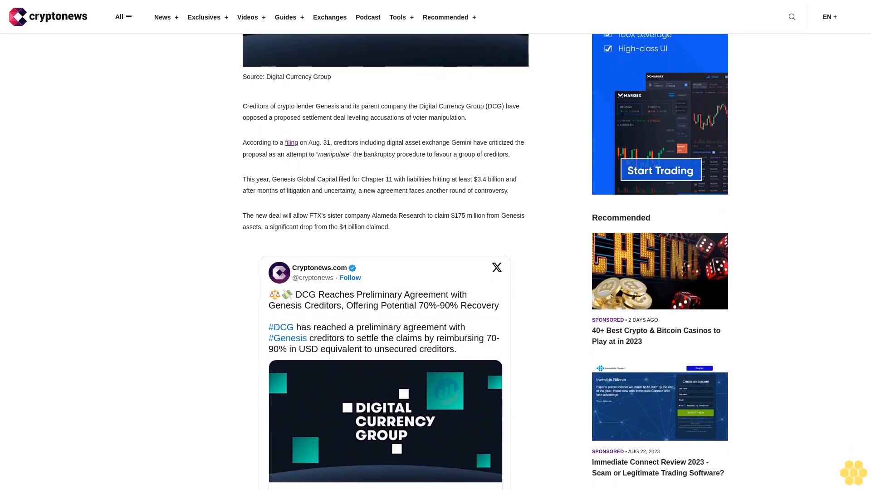
scroll(down, 3)
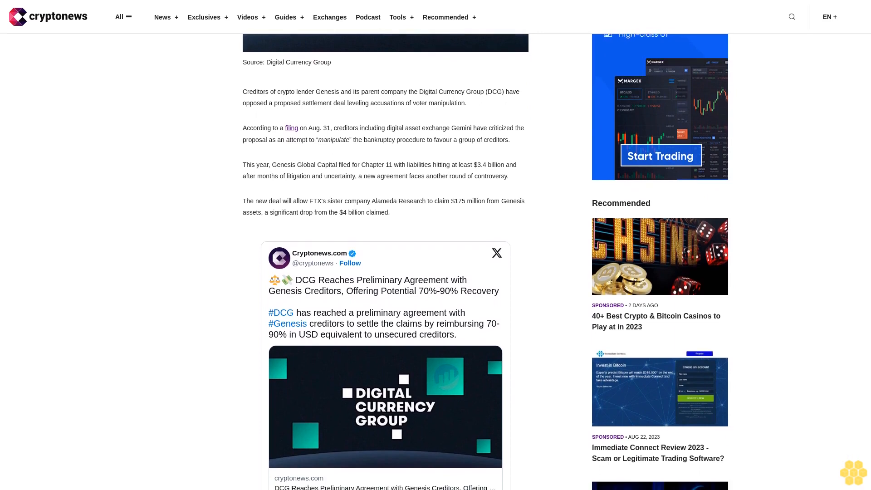
scroll(down, 3)
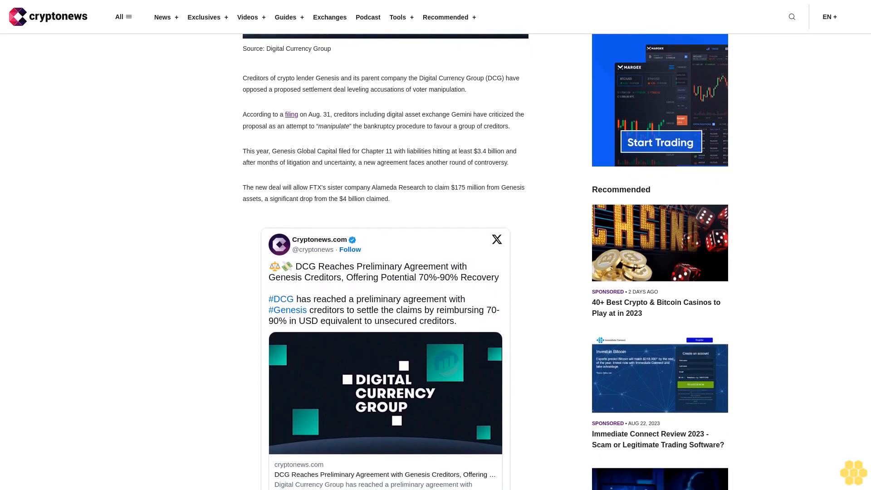
scroll(down, 3)
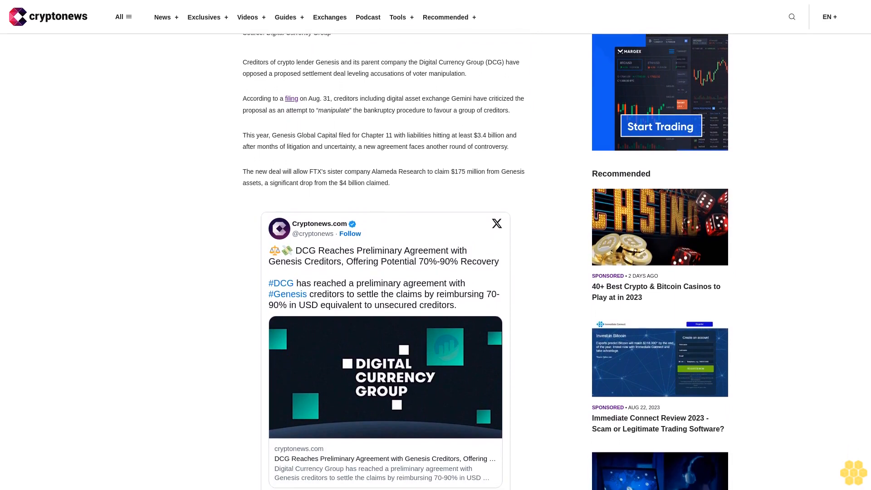
scroll(down, 3)
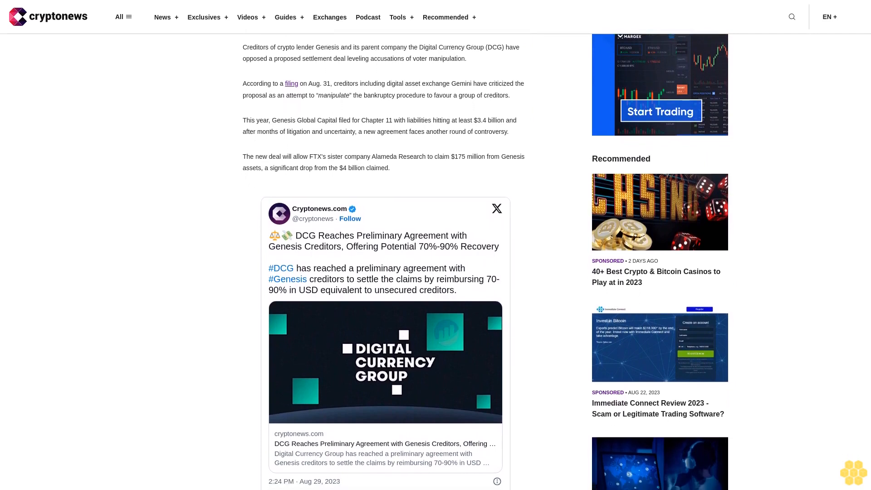
scroll(down, 3)
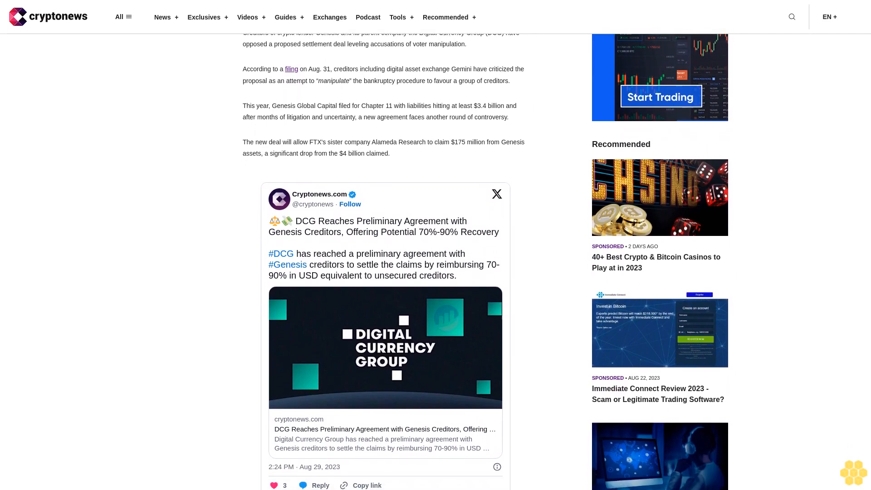
scroll(down, 3)
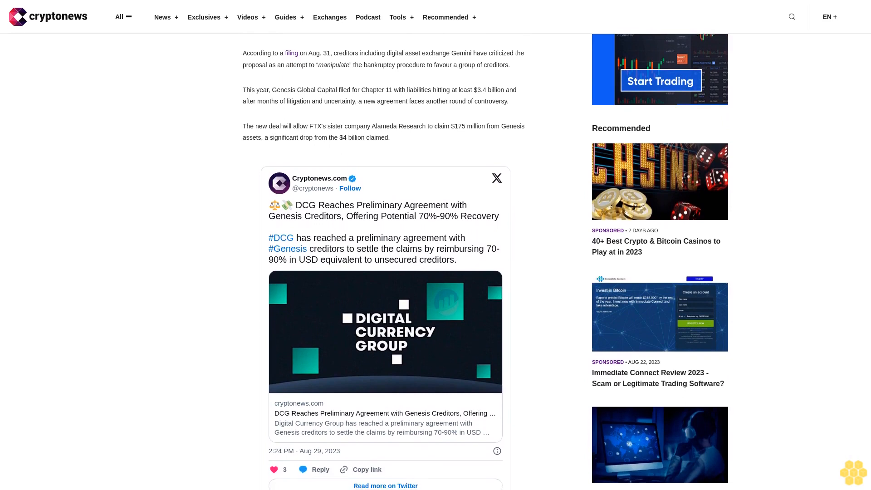
scroll(down, 3)
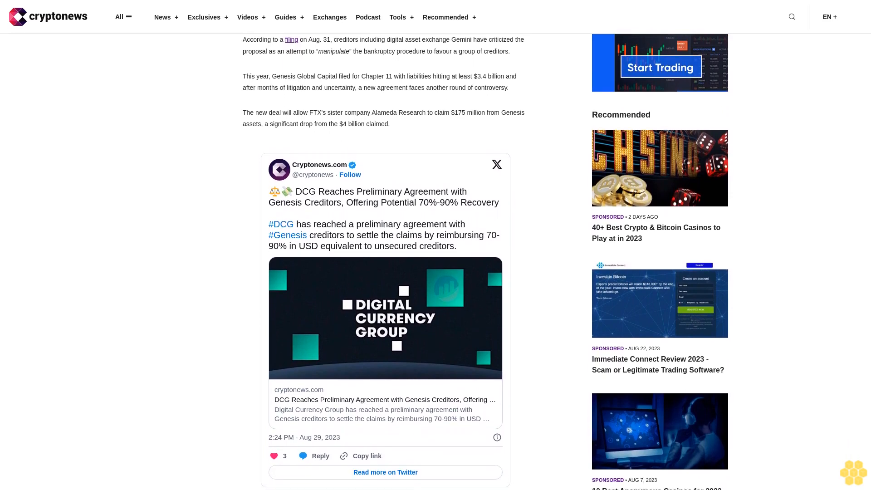
scroll(down, 3)
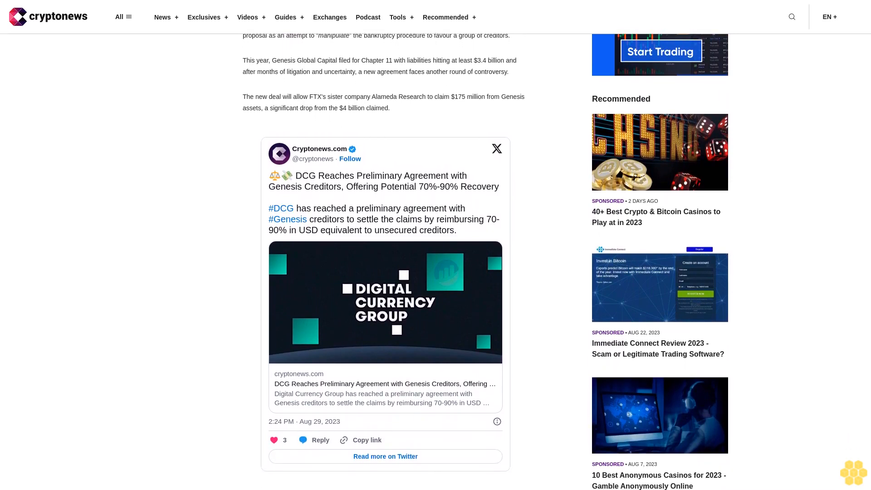
scroll(down, 3)
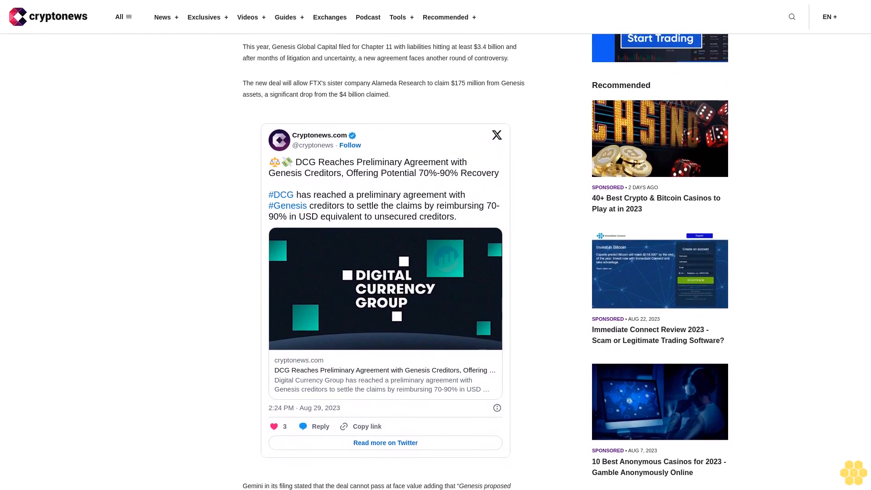
scroll(down, 3)
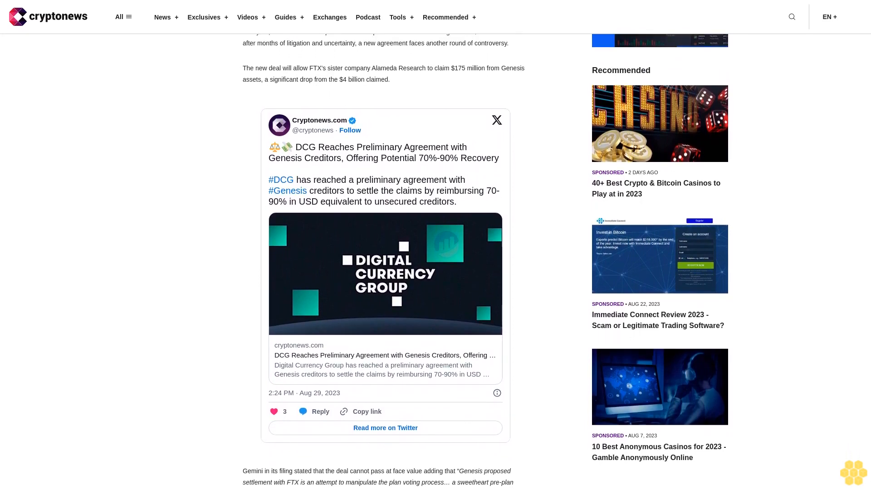
scroll(down, 3)
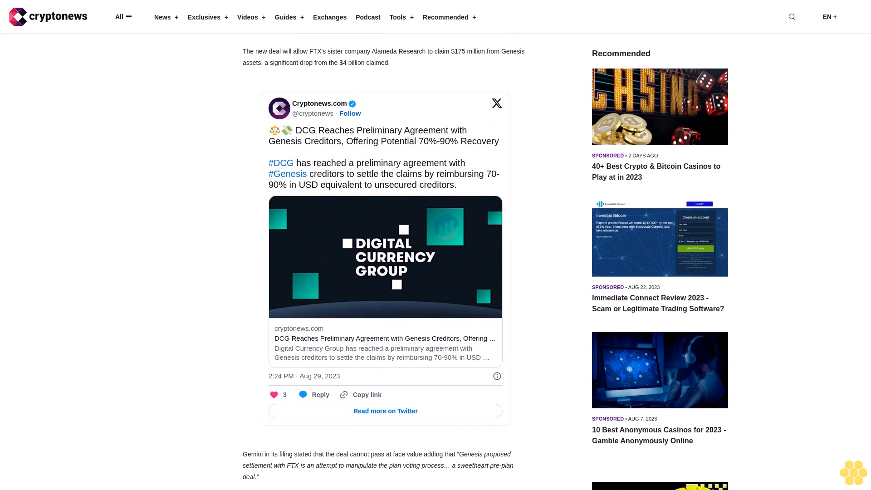
scroll(down, 3)
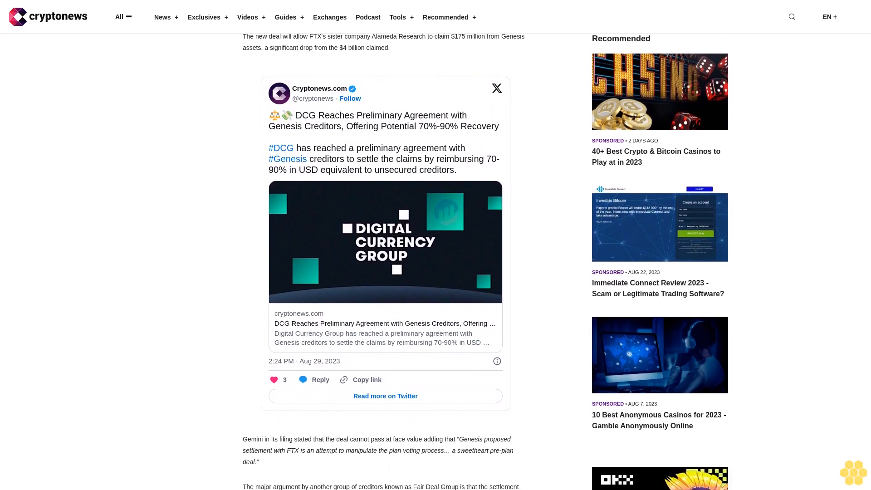
scroll(down, 3)
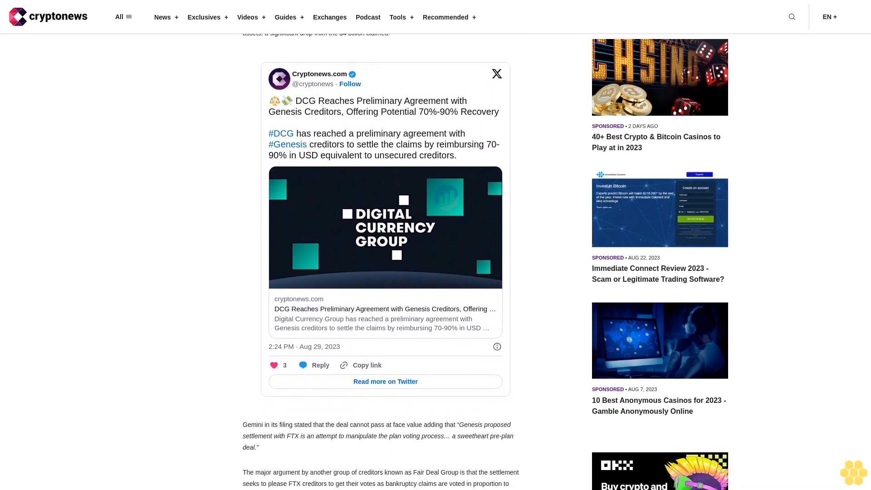
scroll(down, 3)
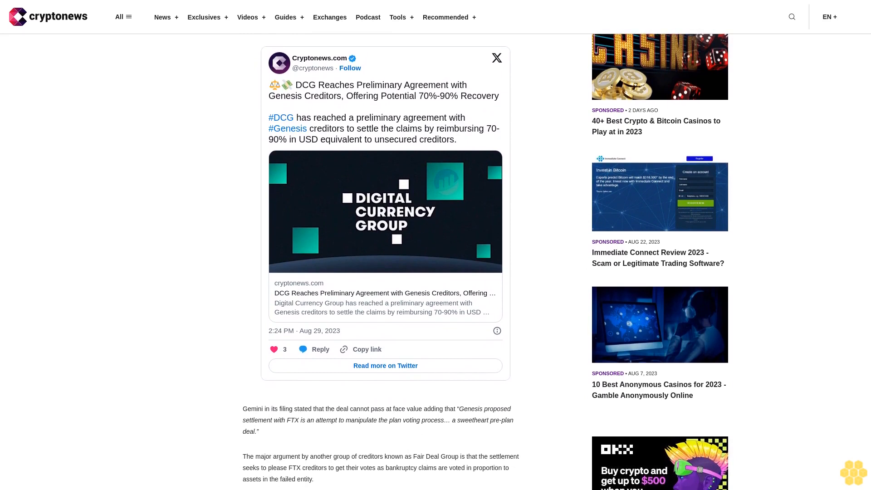
scroll(down, 3)
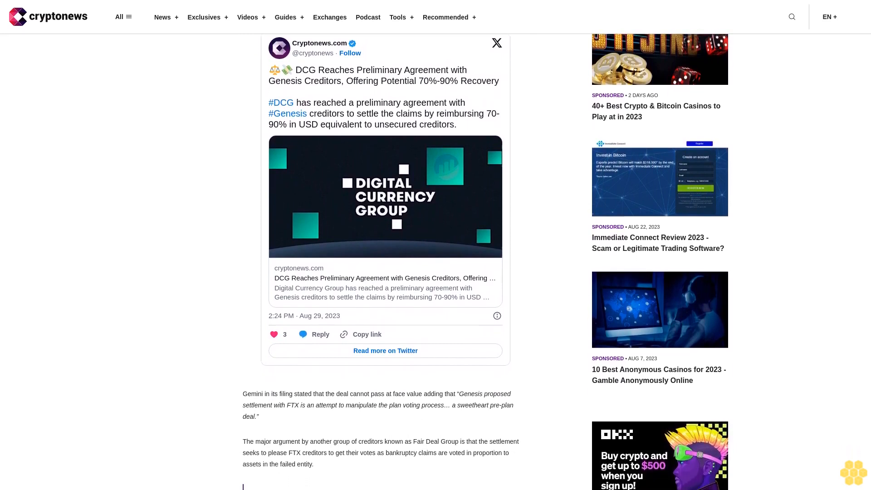
scroll(down, 3)
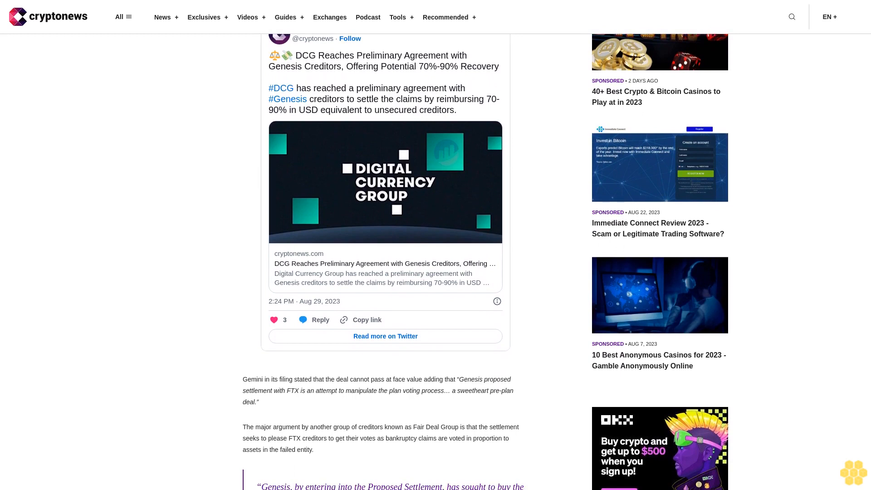
scroll(down, 3)
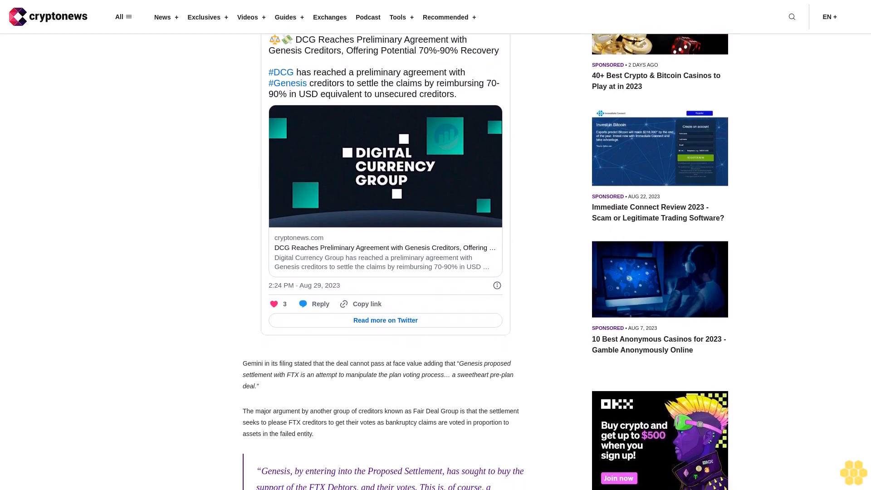
scroll(down, 3)
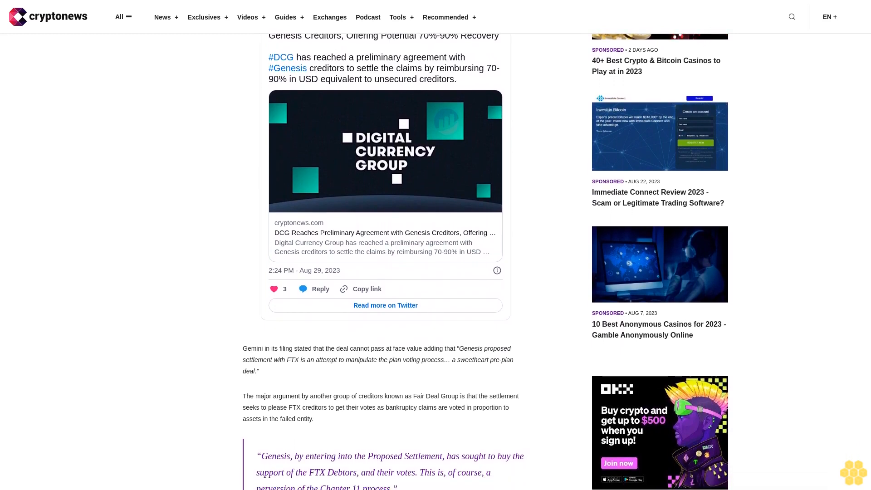
scroll(down, 3)
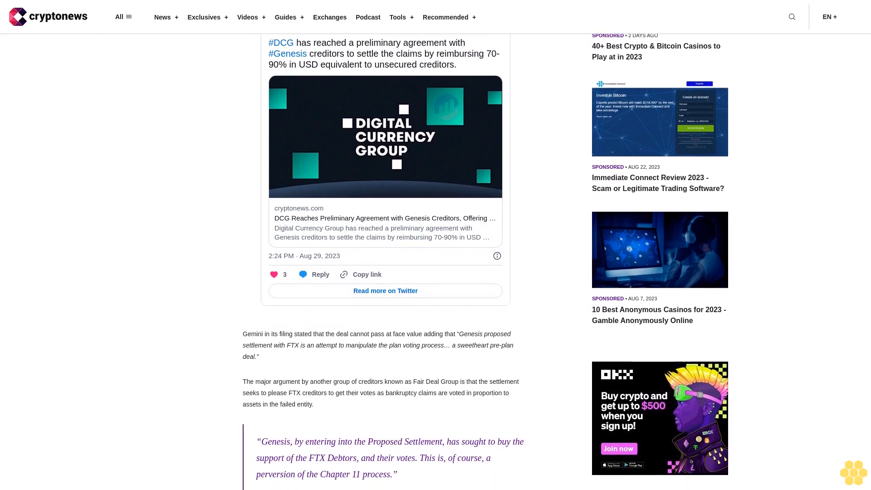
scroll(down, 3)
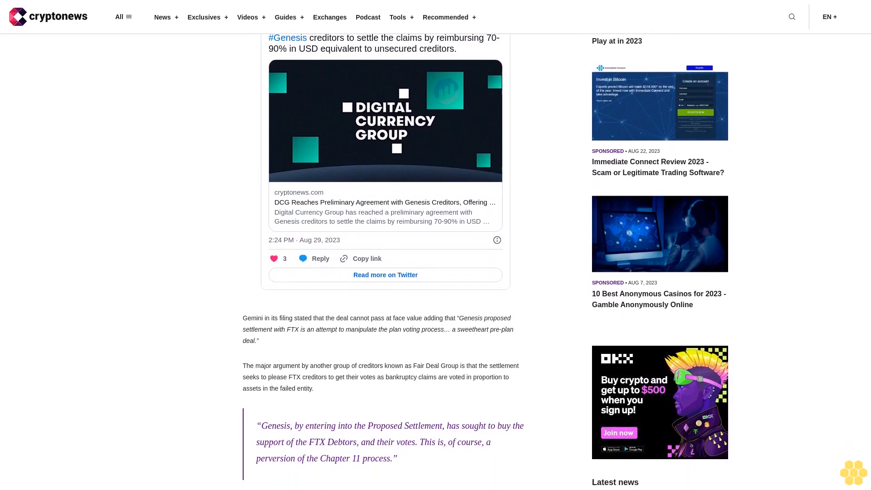
scroll(down, 3)
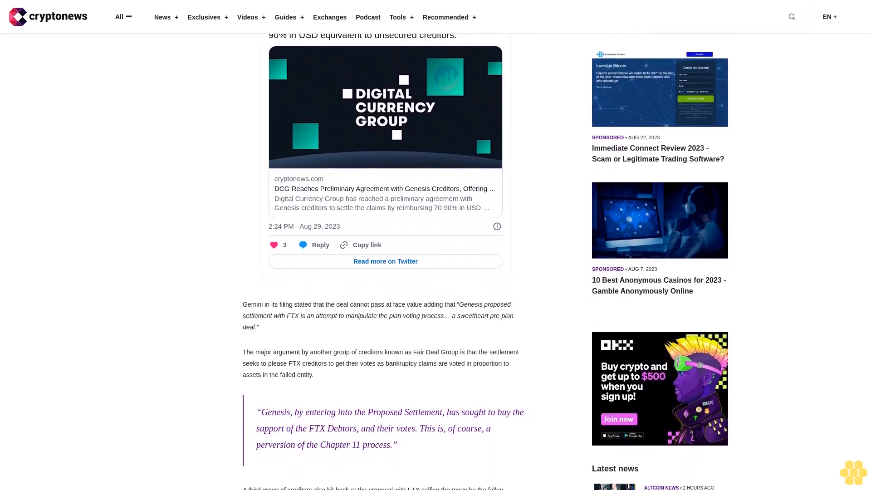
scroll(down, 3)
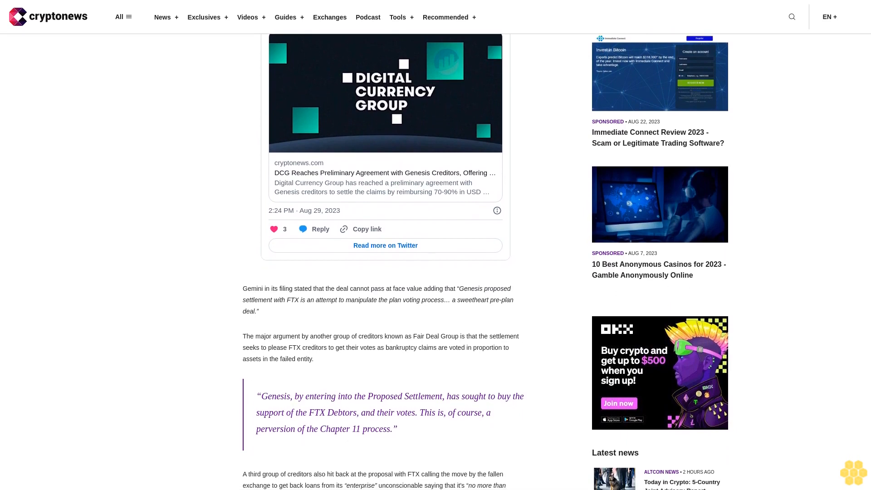
scroll(down, 3)
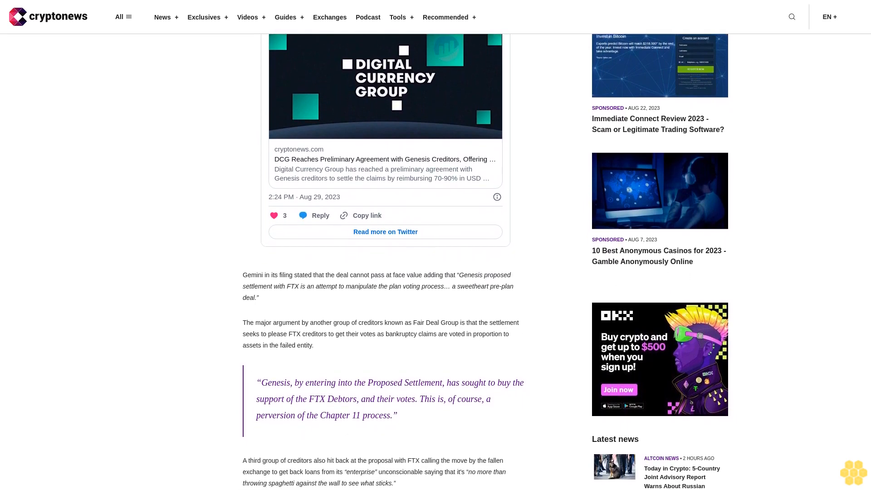
scroll(down, 3)
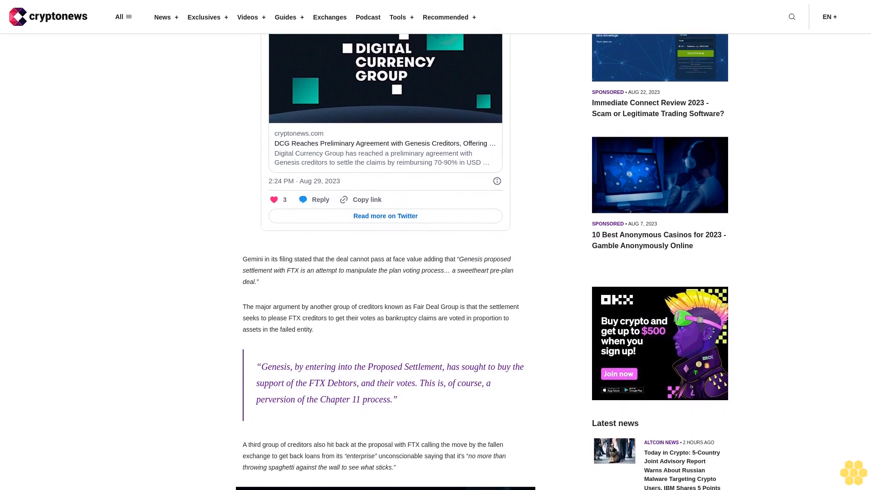
scroll(down, 3)
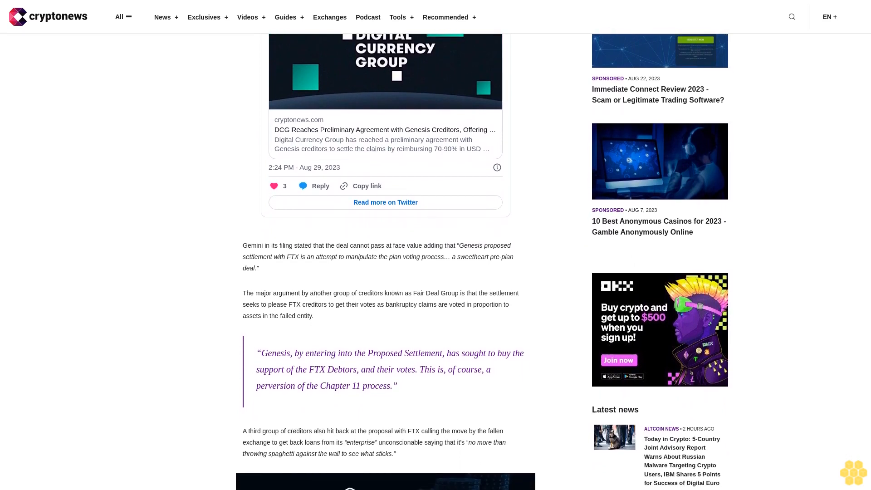
scroll(down, 3)
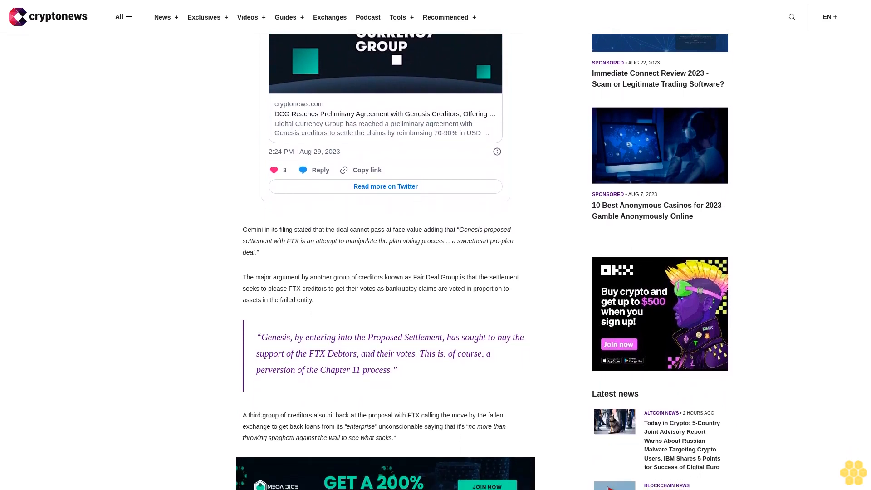
scroll(down, 3)
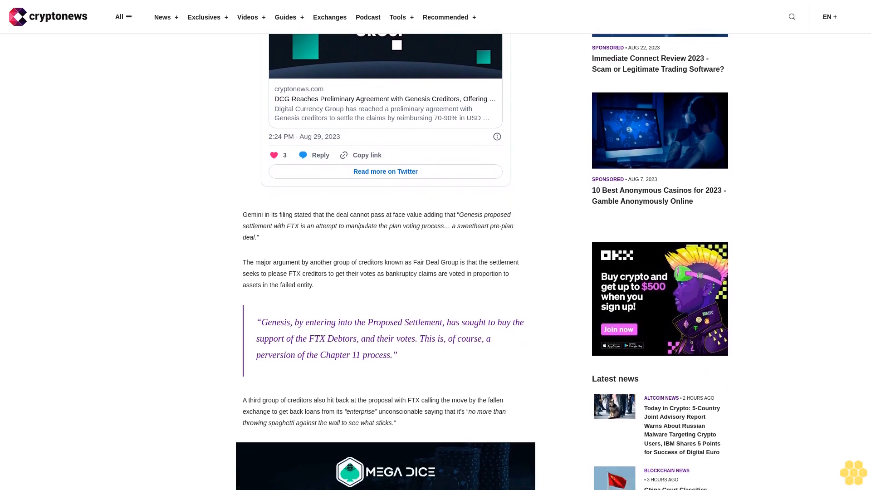
scroll(down, 3)
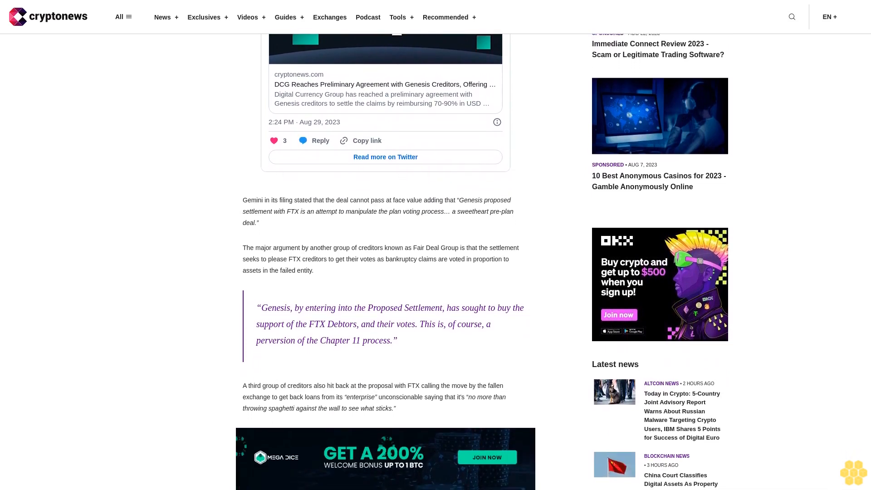
scroll(down, 3)
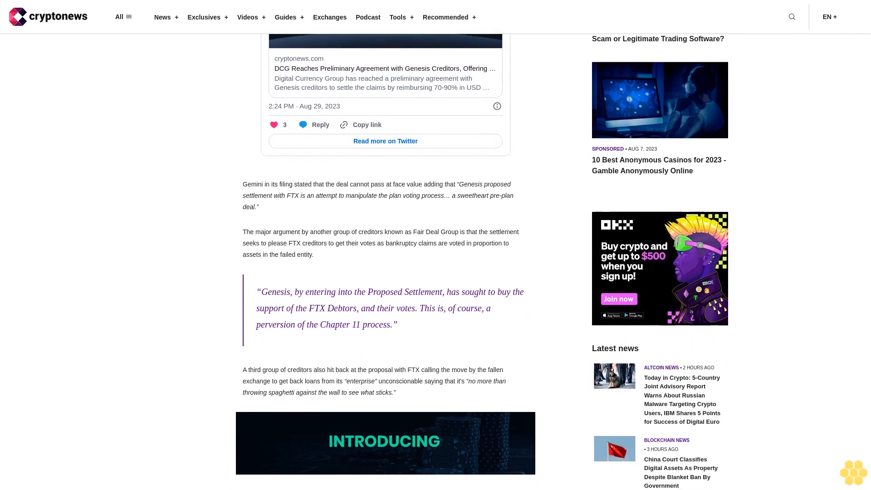
scroll(down, 3)
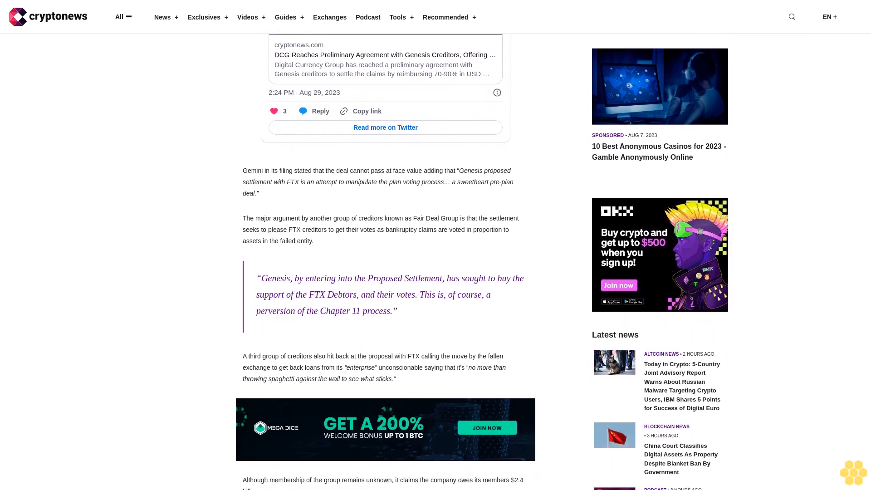
scroll(down, 3)
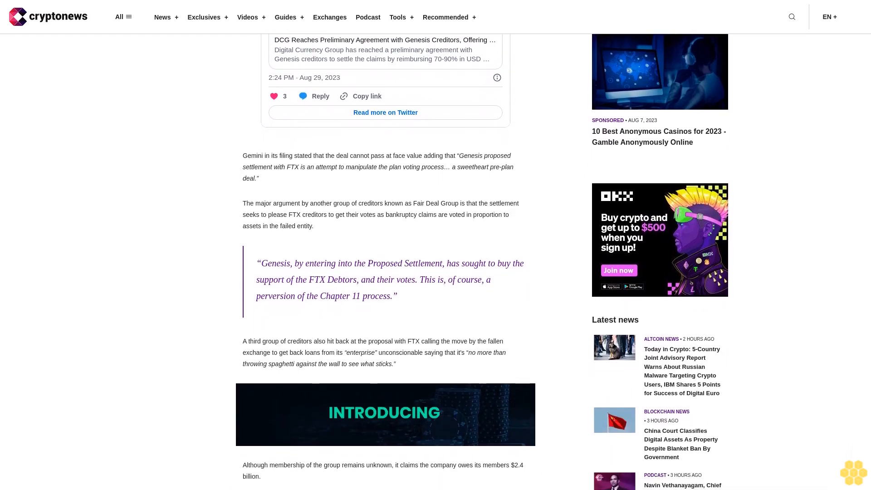
scroll(down, 3)
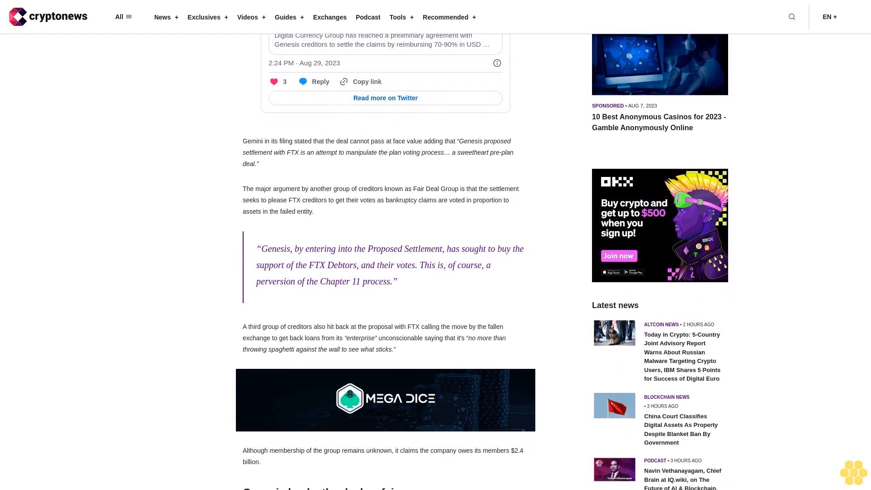
scroll(down, 3)
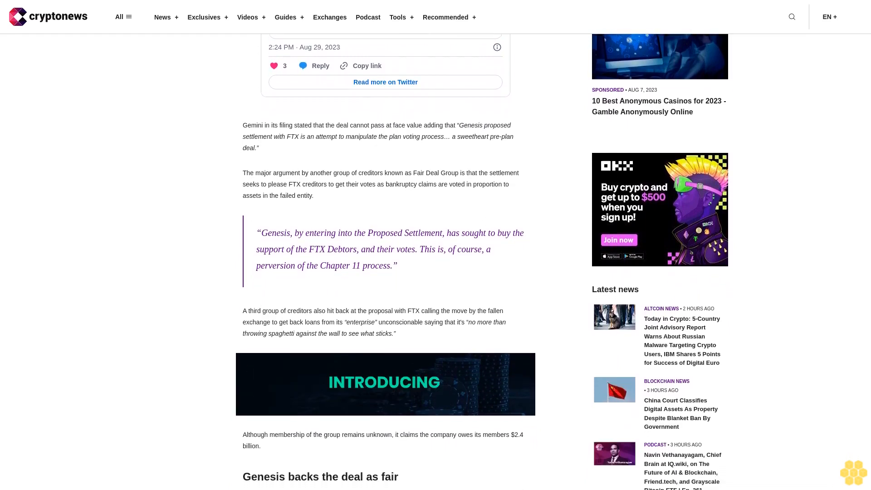
scroll(down, 3)
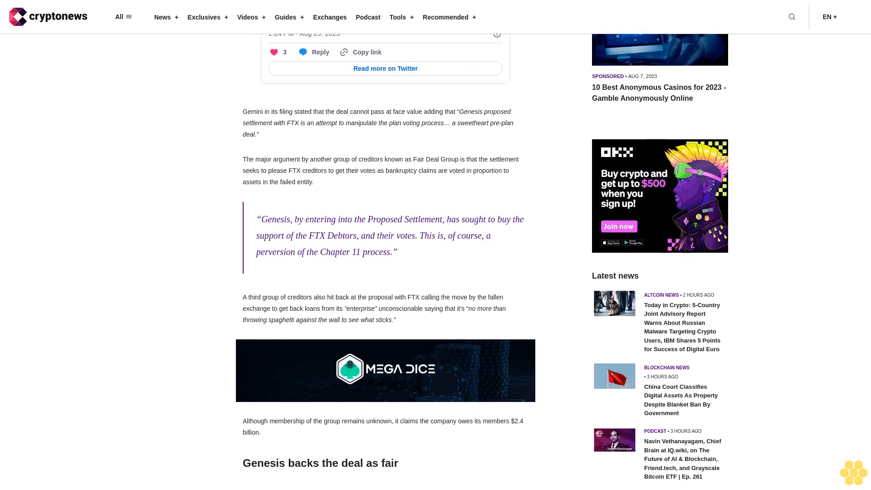
scroll(down, 3)
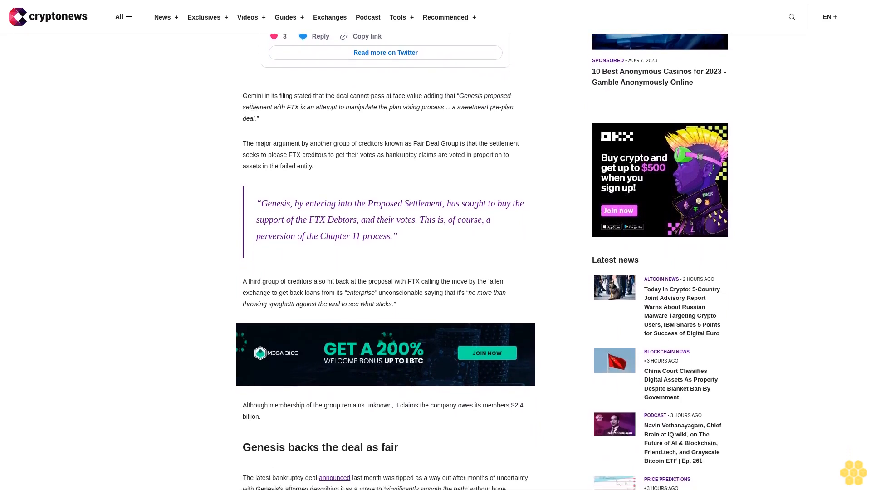
scroll(down, 3)
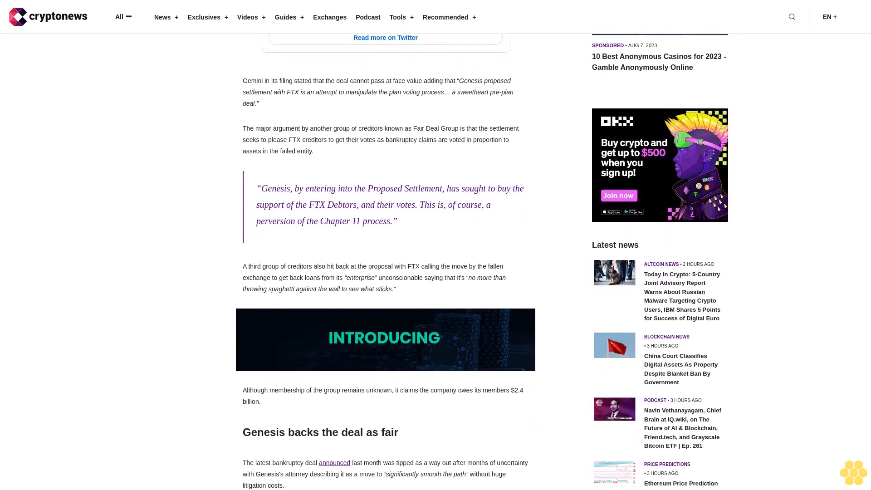
scroll(down, 3)
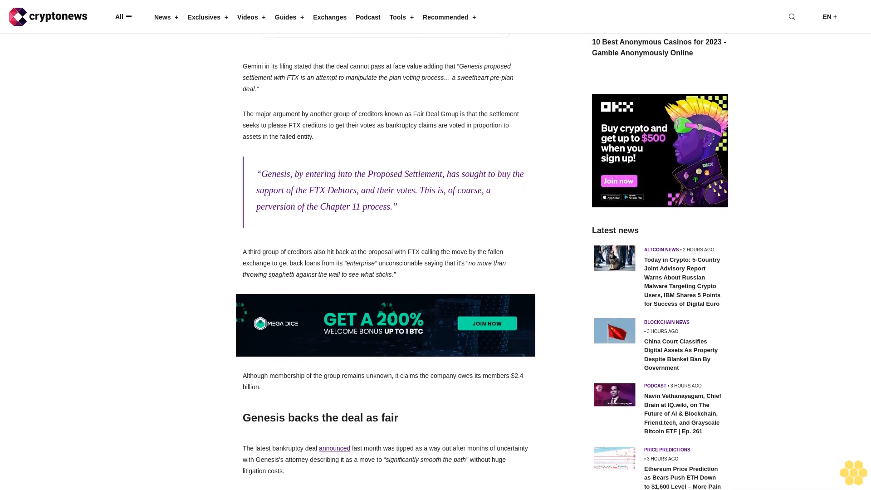
scroll(down, 3)
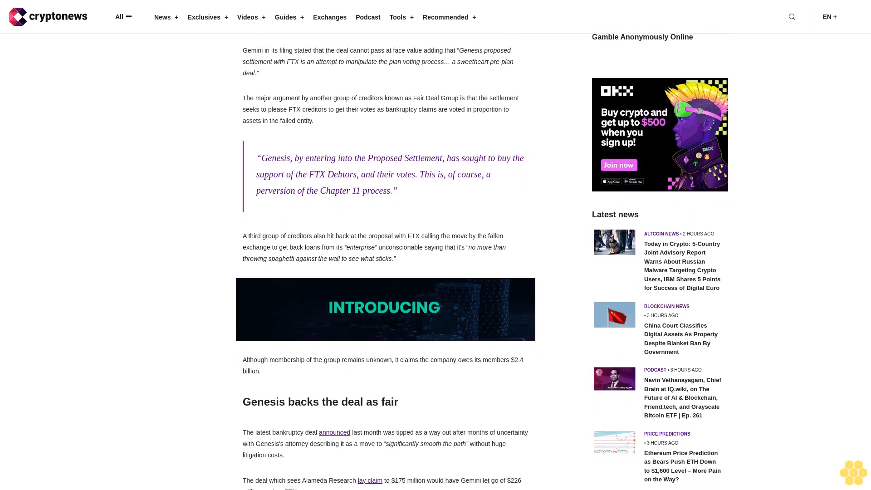
scroll(down, 3)
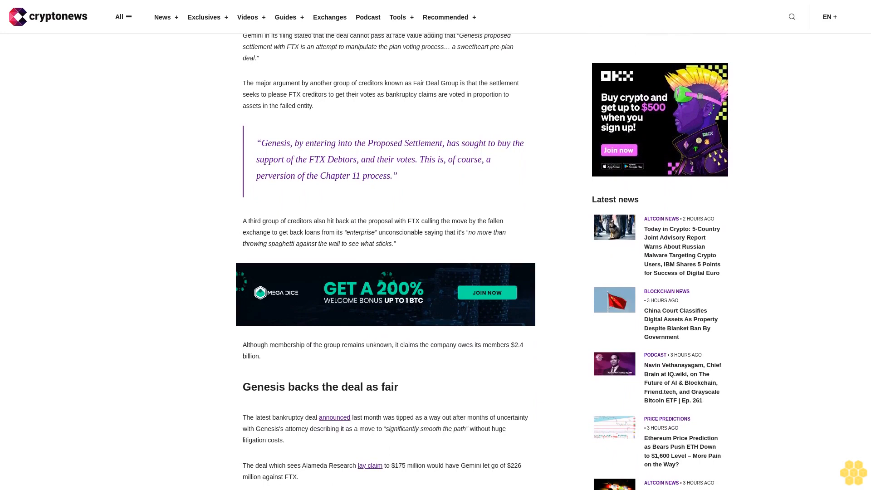
scroll(down, 3)
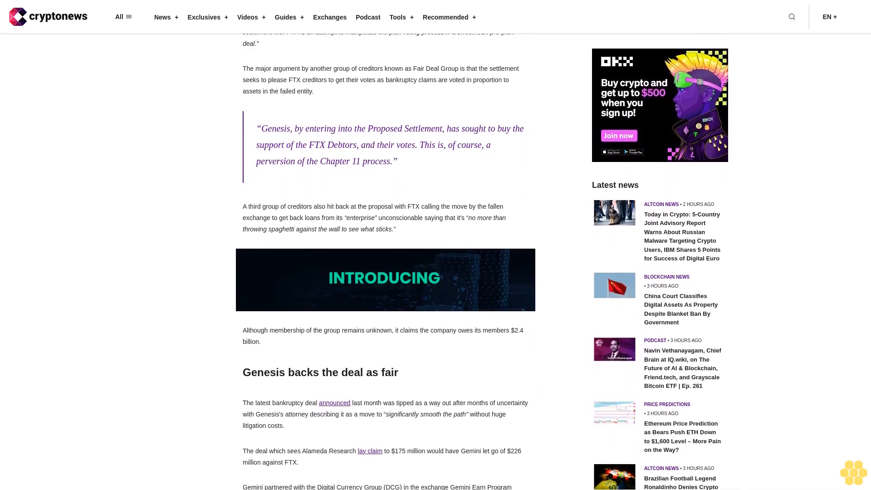
scroll(down, 3)
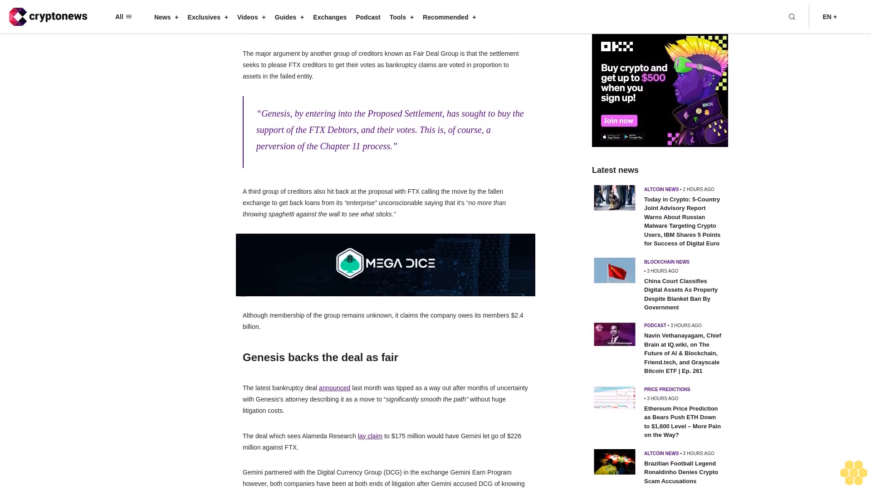
scroll(down, 3)
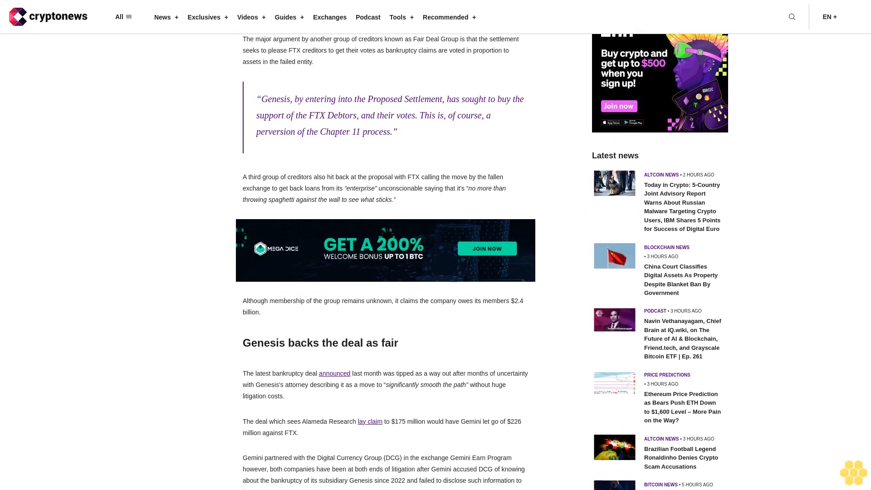
scroll(down, 3)
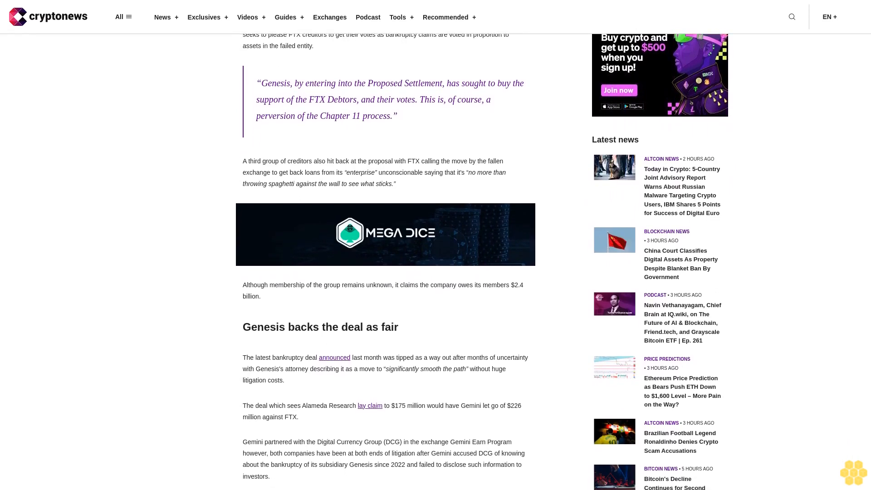
scroll(down, 3)
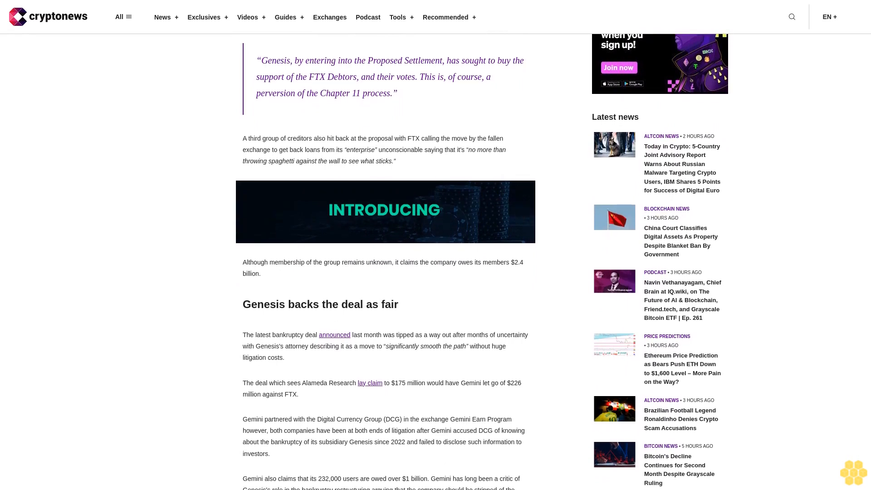
scroll(down, 3)
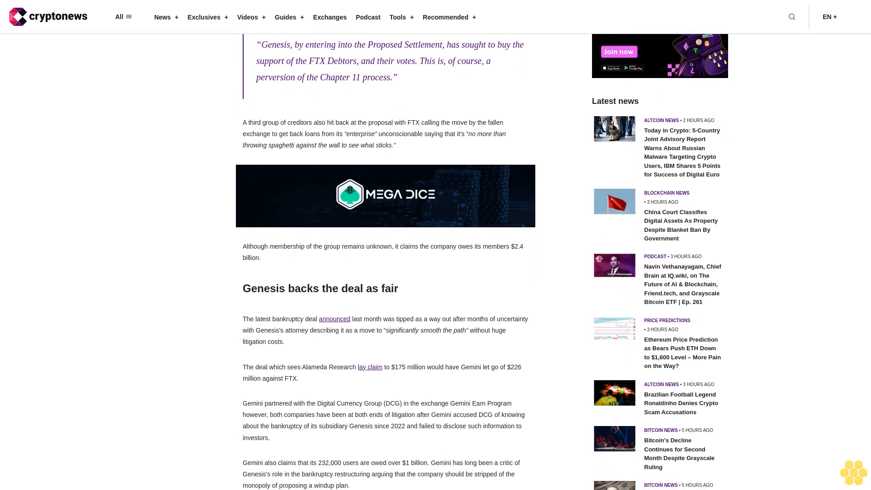
scroll(down, 3)
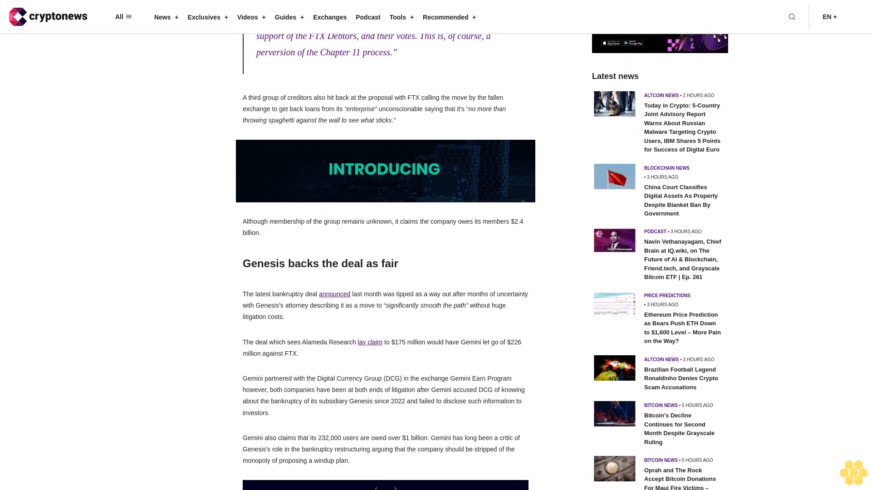
scroll(down, 3)
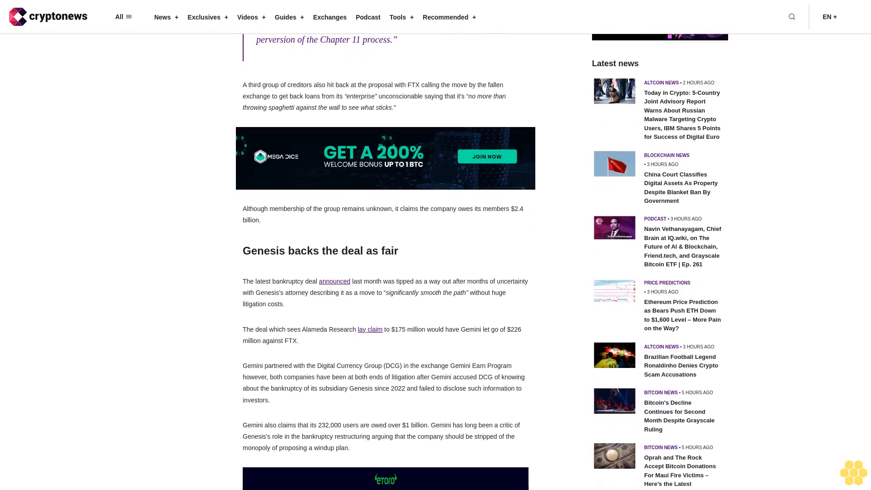
scroll(down, 3)
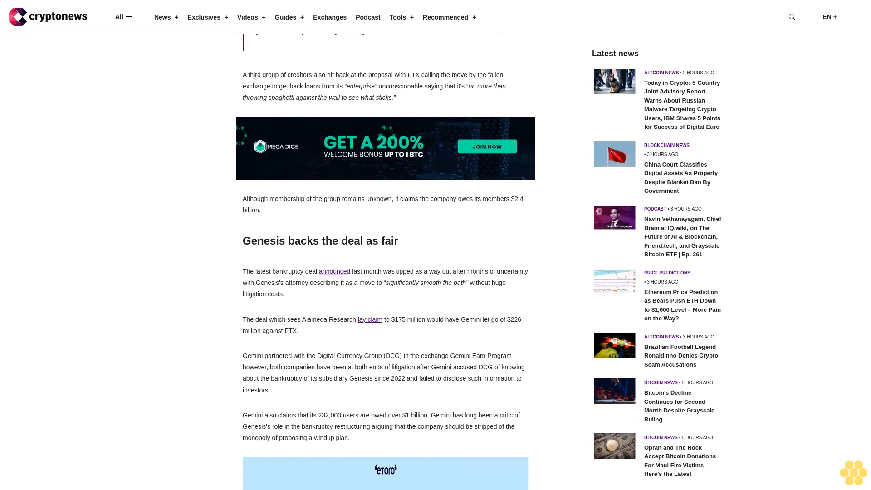
scroll(down, 3)
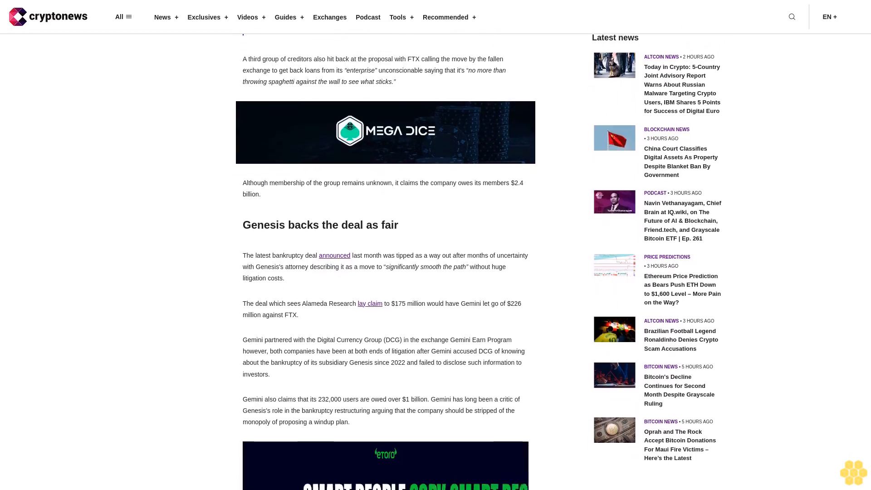
scroll(down, 3)
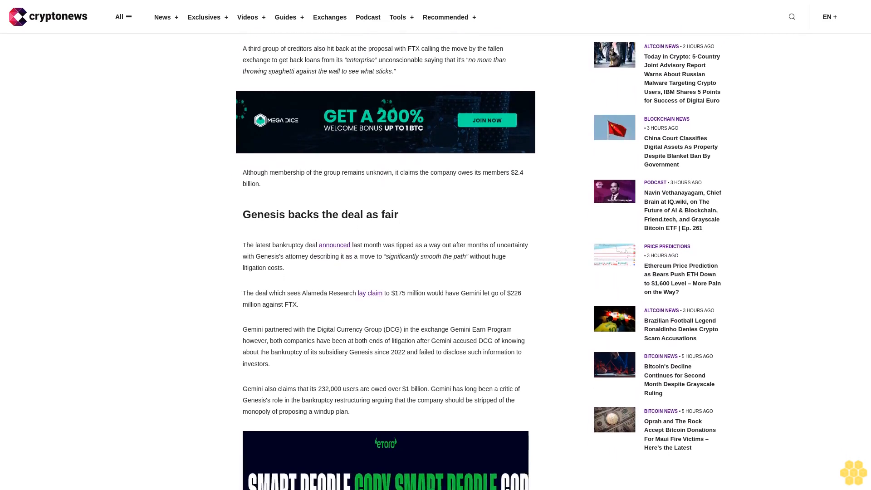
scroll(down, 3)
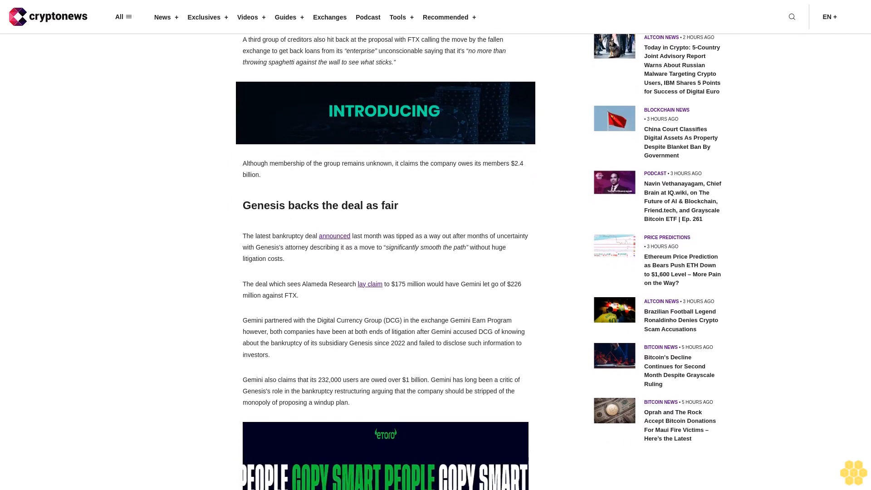